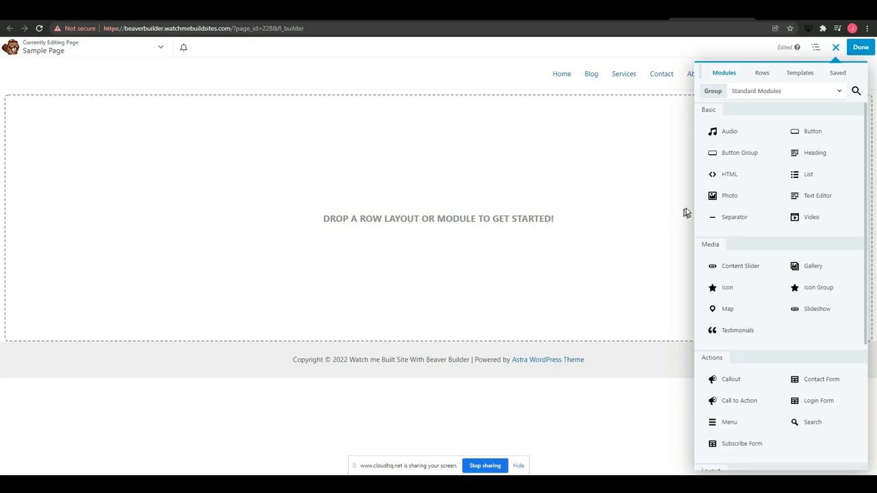
Drag the Accordion module from the Layout group onto the empty page
scroll(down, 3)
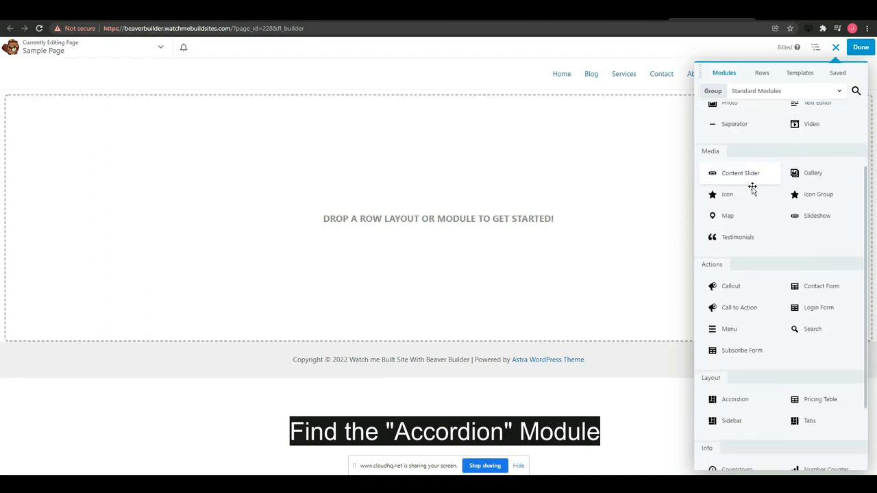
scroll(down, 3)
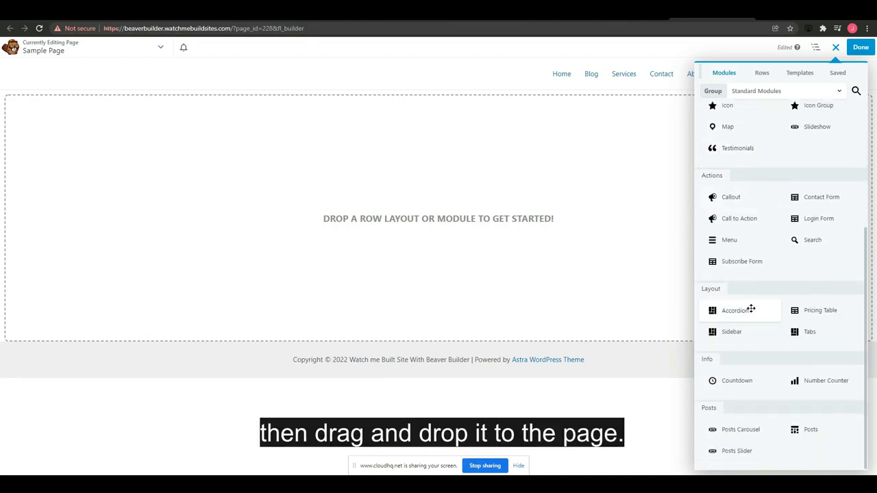
drag(738, 309, 459, 112)
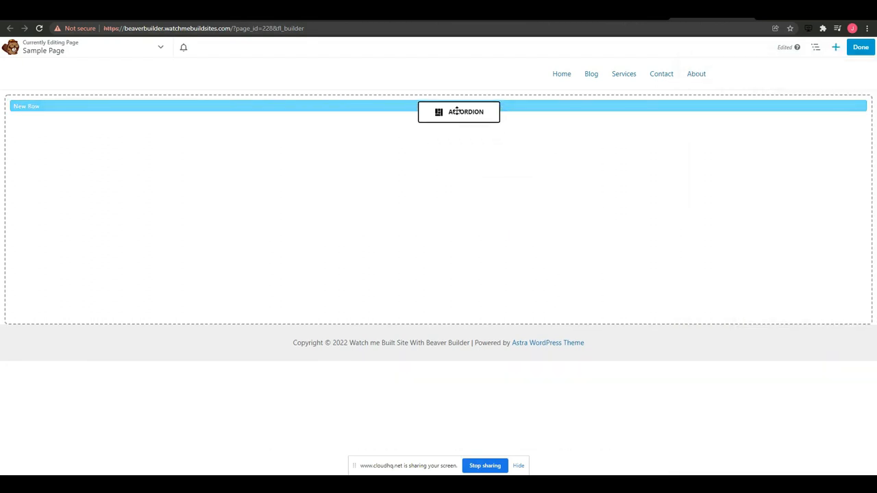
Fill the first accordion item with label 'Label' and lorem ipsum content, then save it
click(457, 112)
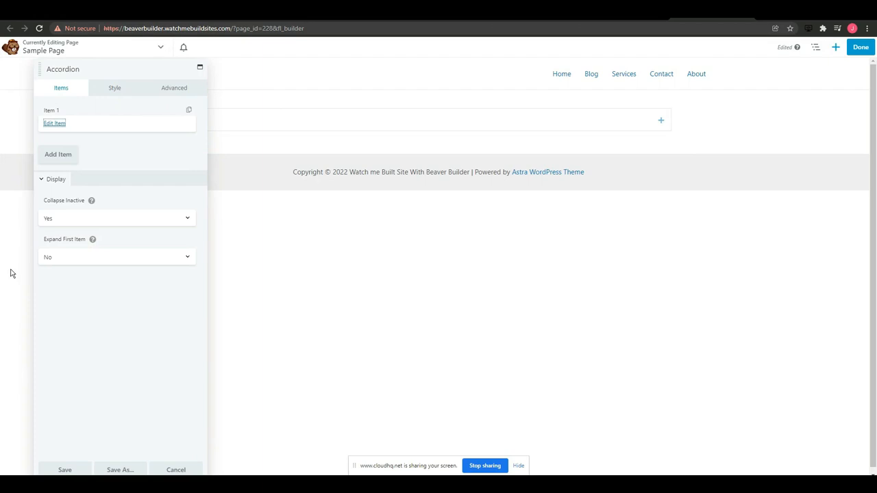
click(55, 124)
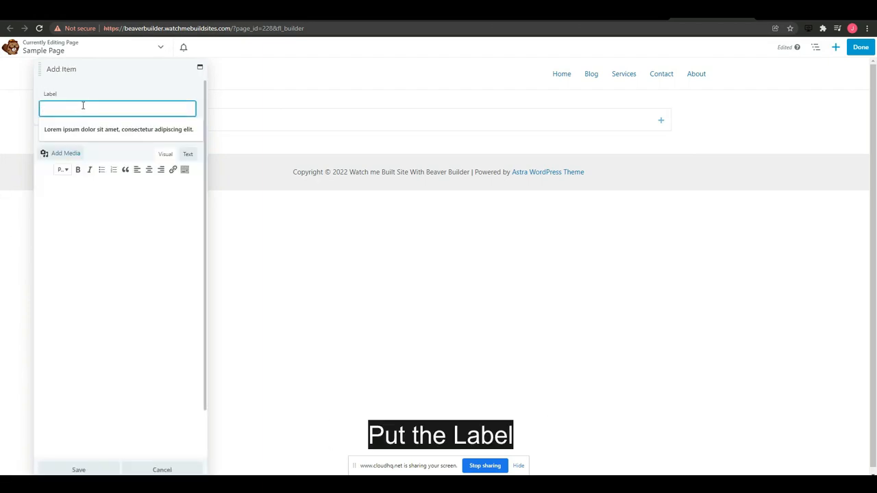
text(Label 1)
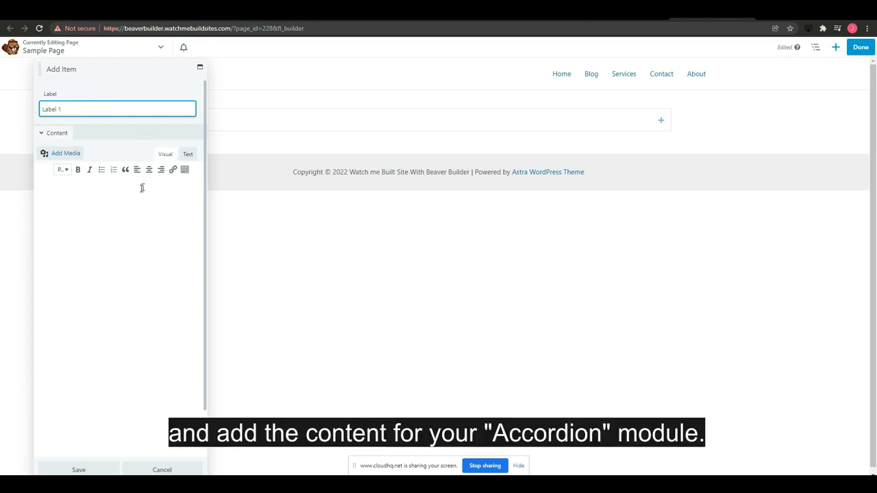
text(Lorem ipsum dolor sit amet, consectetur adipiscing elit, sed do eiusmod tempor incididunt ut labore et dolore magna aliqua.)
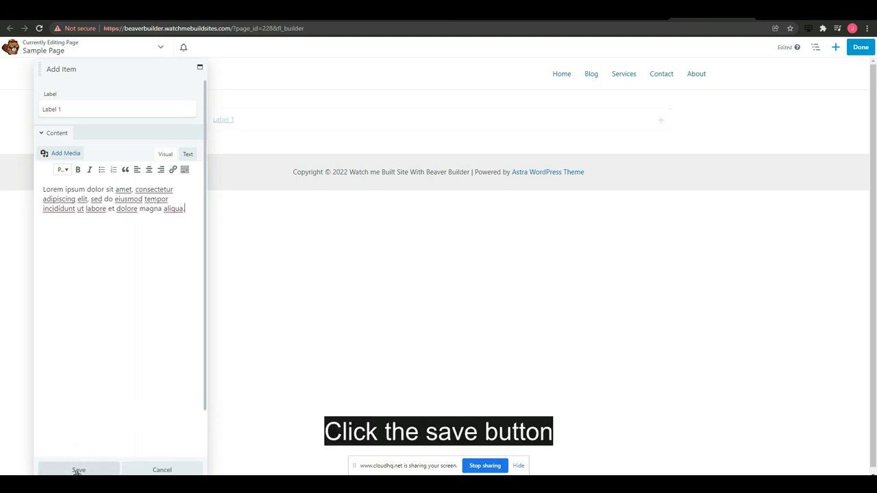
click(78, 469)
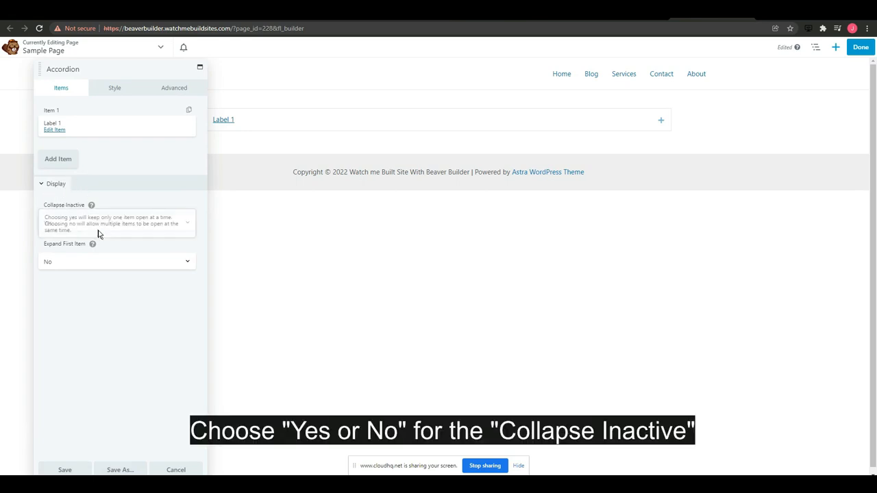
Set Collapse Inactive to Yes and choose the Expand First Item option
click(116, 222)
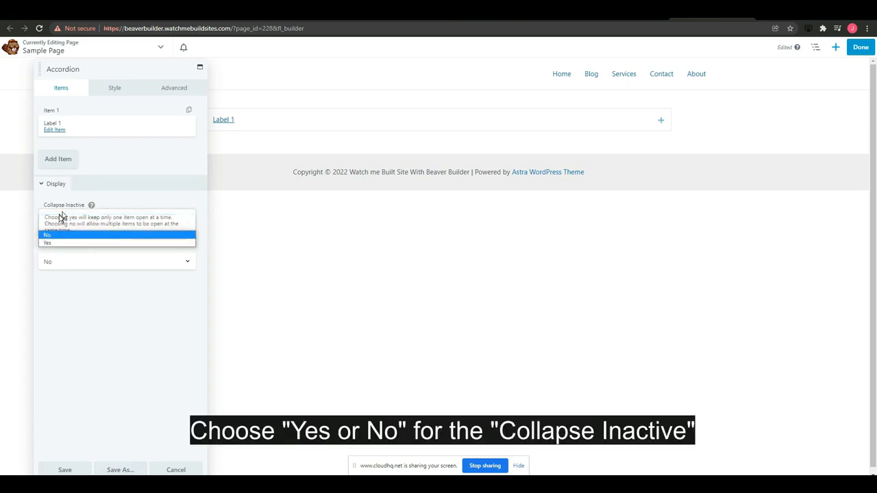
click(47, 242)
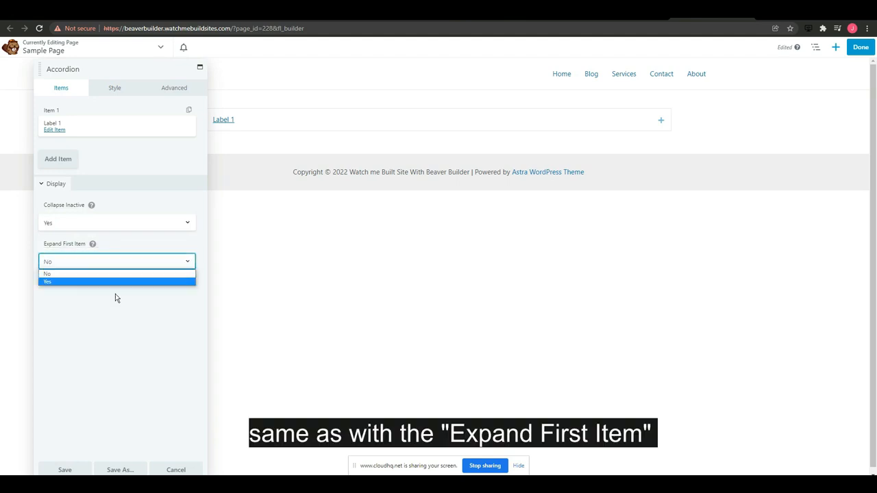
click(115, 88)
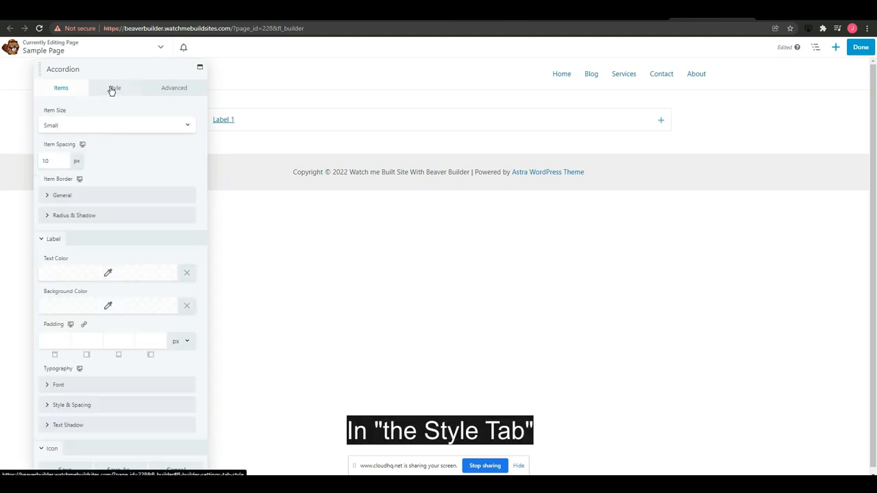
Set Item Size to Large and Item Spacing to 9 px on the Style settings
click(117, 124)
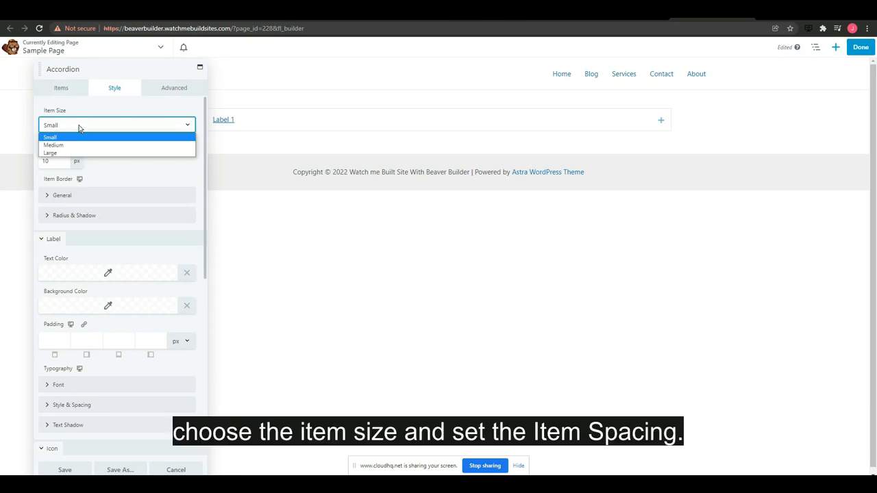
mouse_move(76, 153)
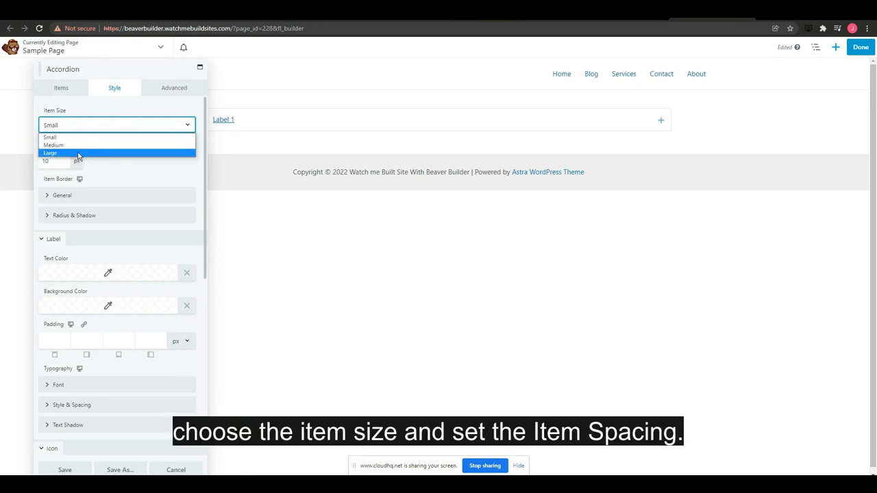
click(49, 153)
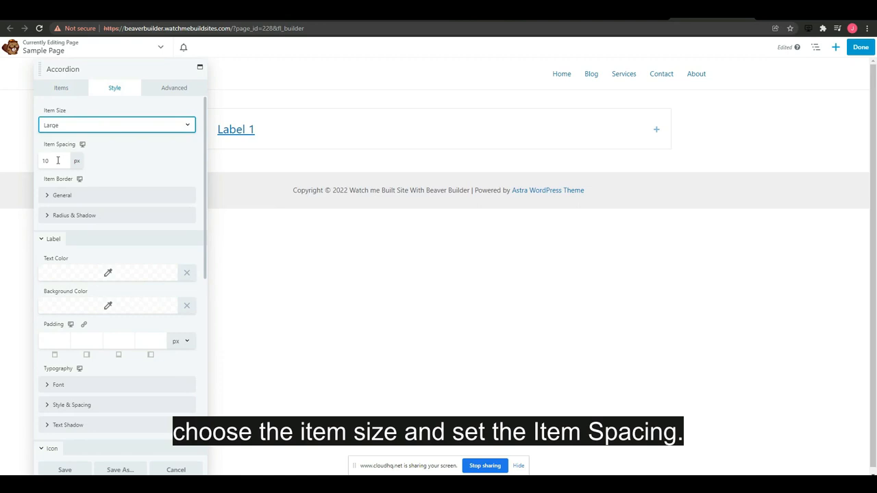
click(53, 160)
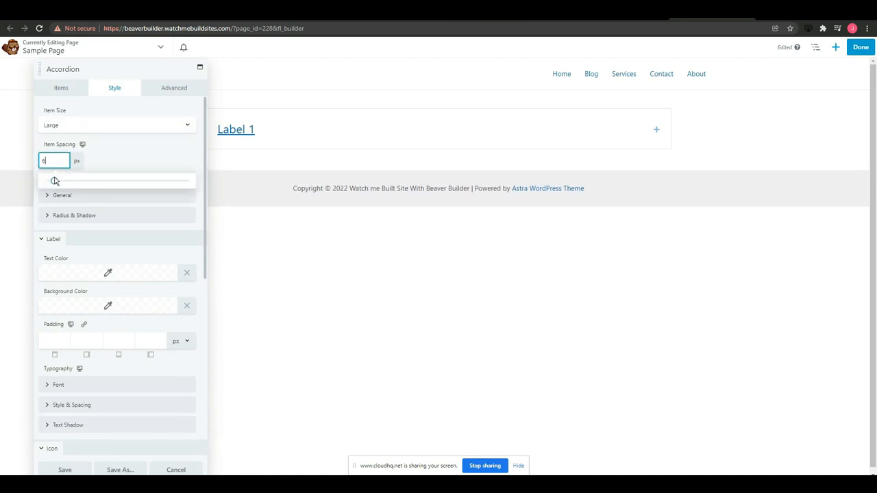
text(9)
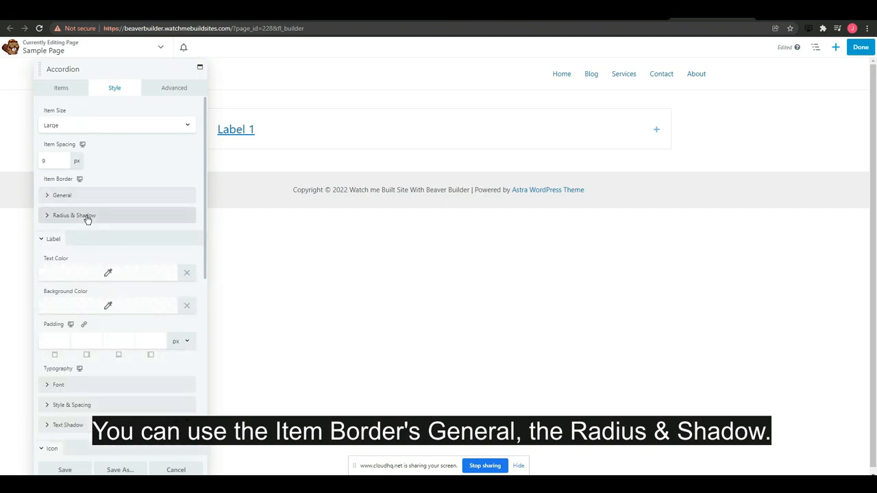
click(74, 215)
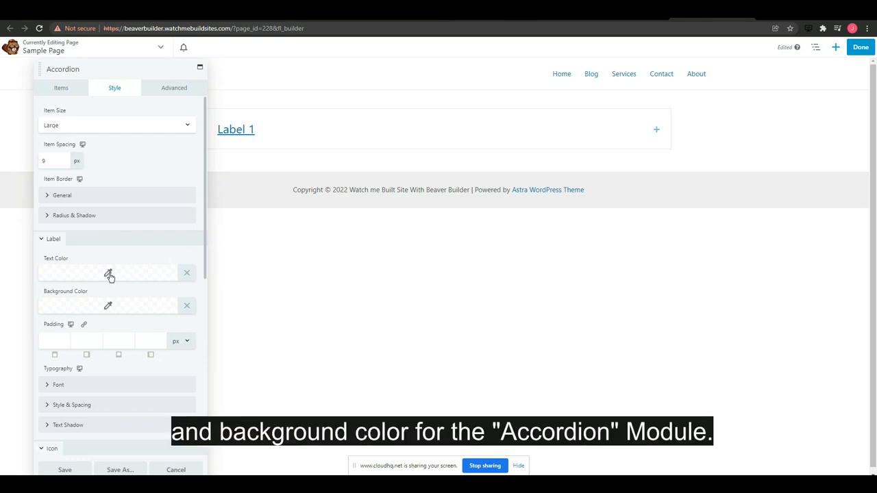
Colour the label text dark navy and make its teal background translucent
click(107, 273)
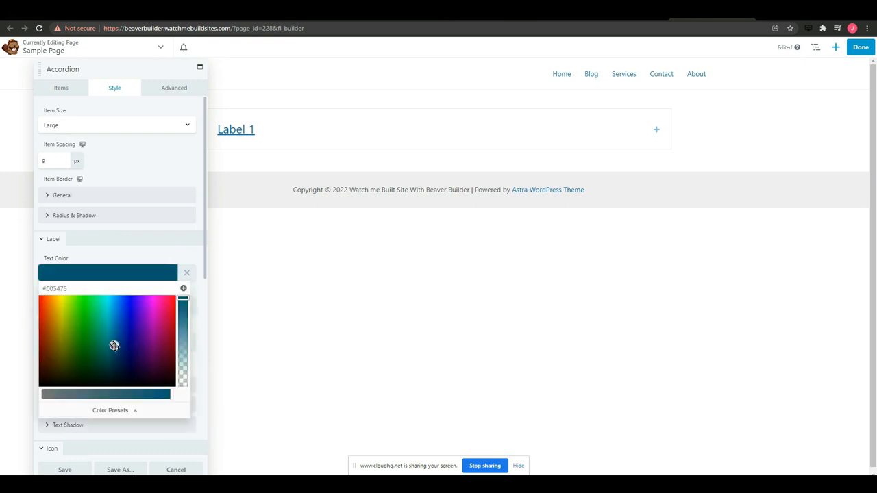
click(131, 367)
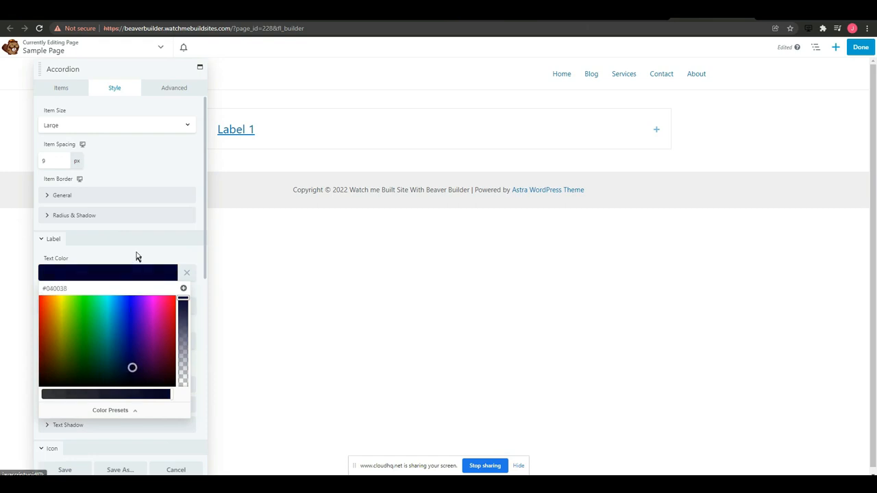
click(85, 351)
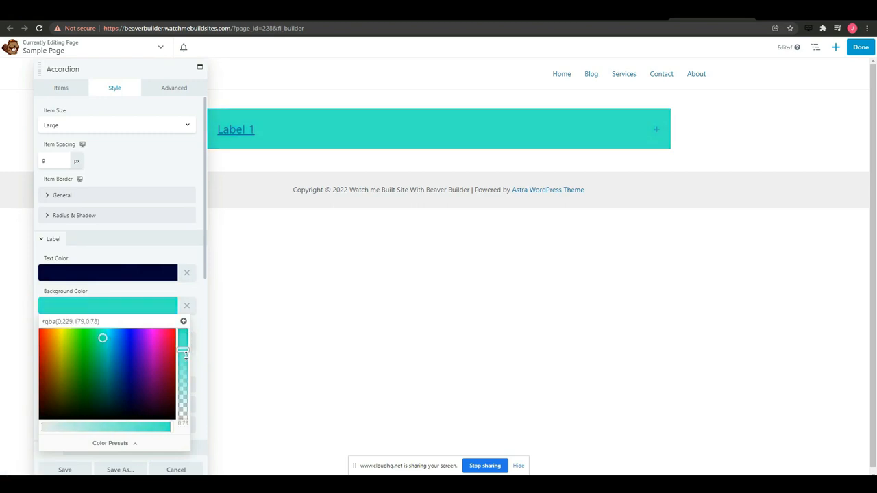
drag(183, 353, 183, 389)
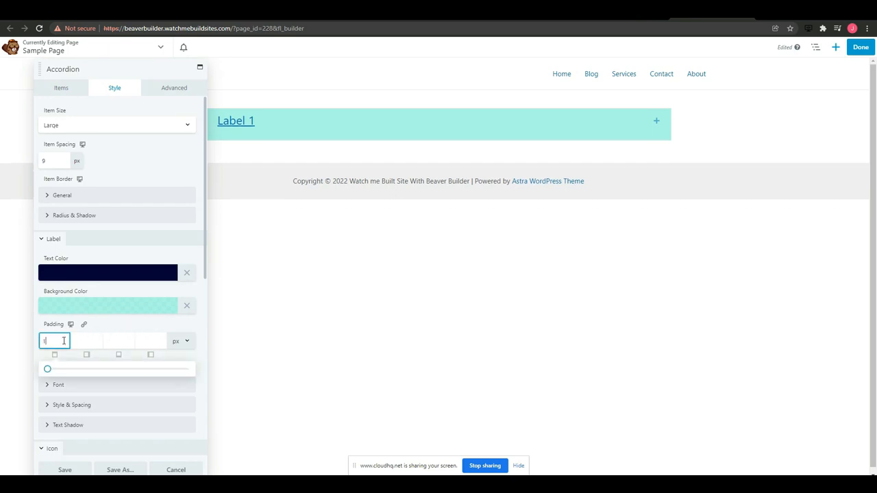
Set Label Padding to 10 px on all four sides
text(10)
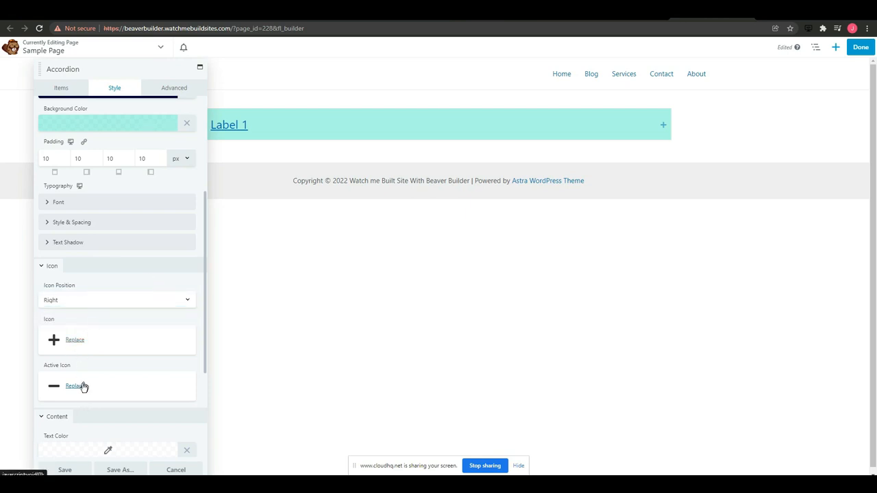
scroll(down, 3)
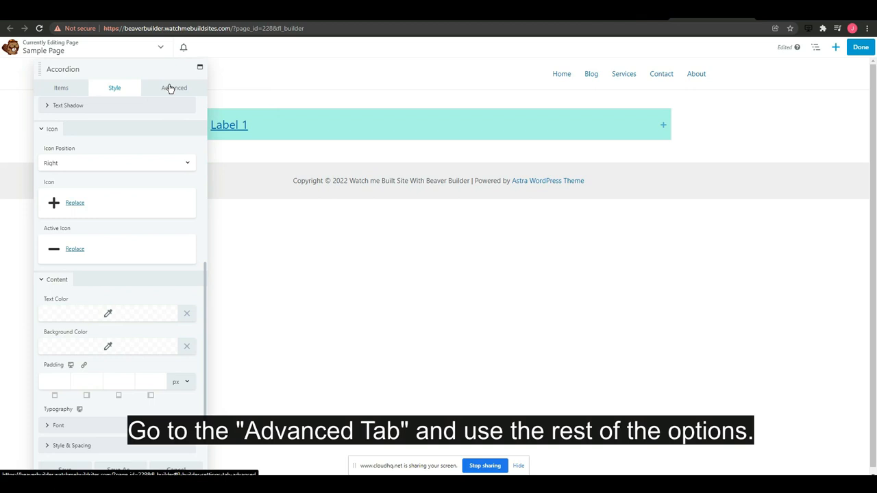
Review the Advanced options and save the accordion module's settings
click(174, 88)
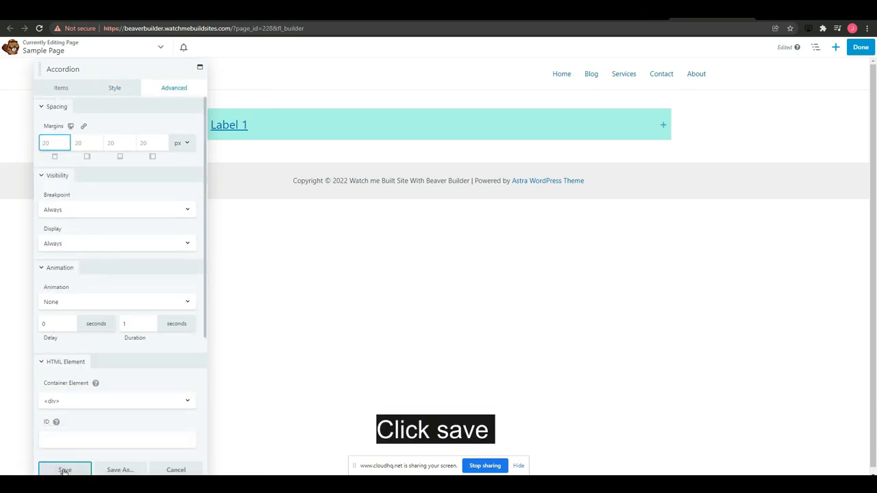
click(64, 470)
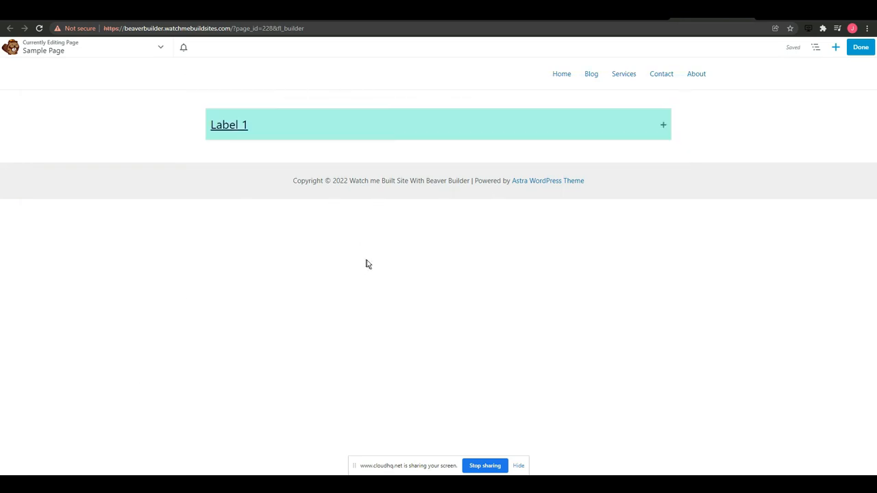